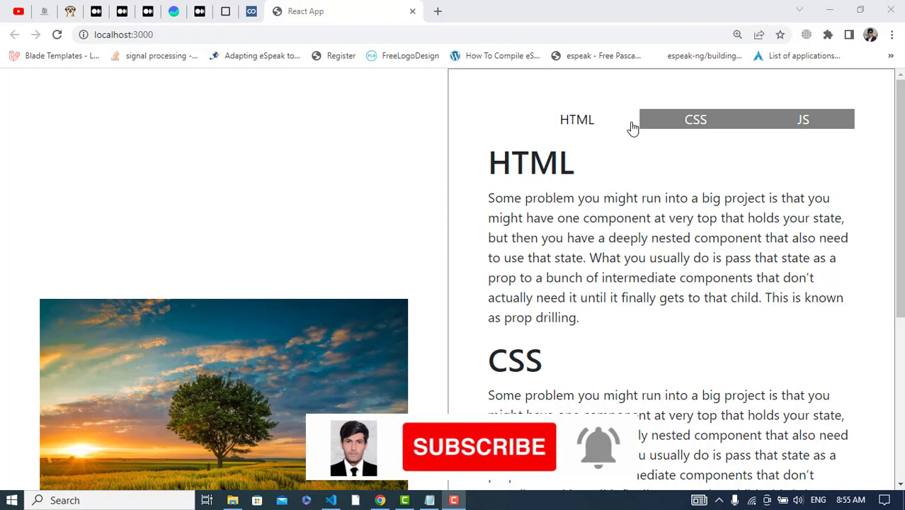
- Review the HTML, CSS and JS list items, Tabs.css and the running page in the browser
{"action": "scroll", "scroll_direction": "down", "scroll_amount": 3}
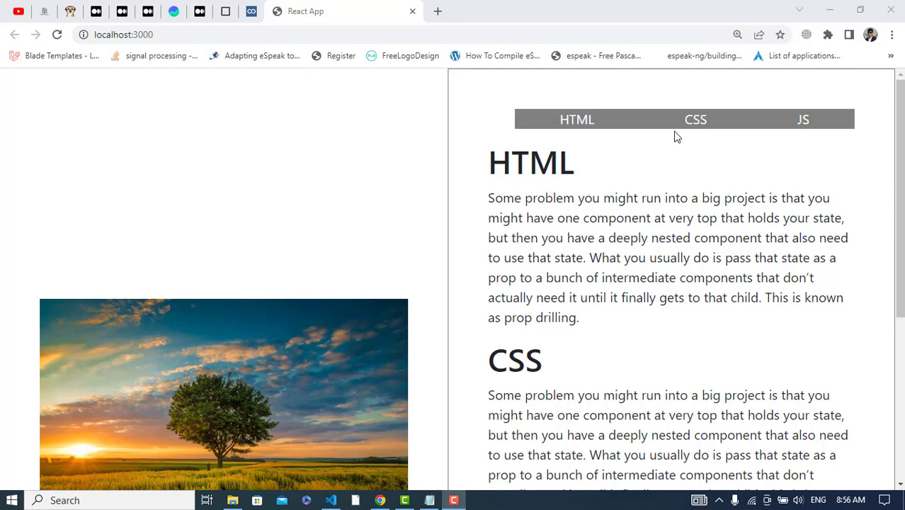
{"action": "scroll", "scroll_direction": "down", "scroll_amount": 3}
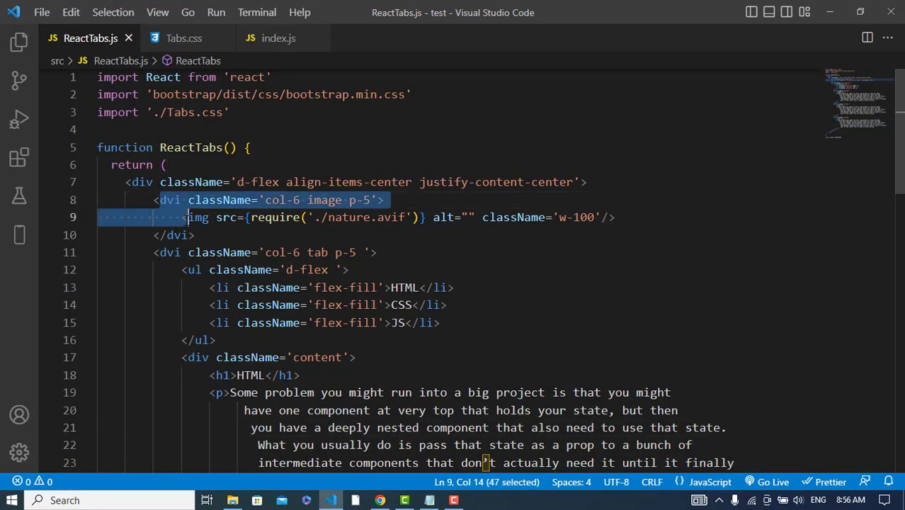
{"action": "left_click", "coordinate": [191, 217]}
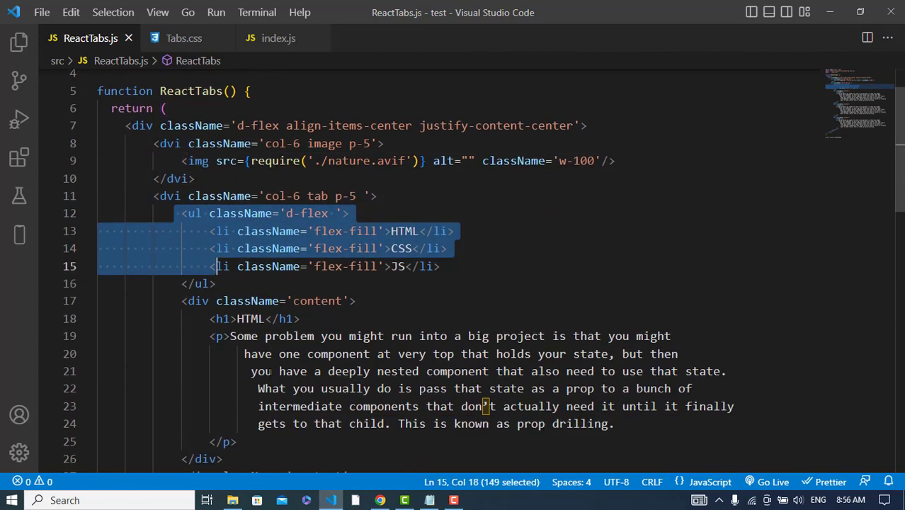
{"action": "scroll", "scroll_direction": "down", "scroll_amount": 3}
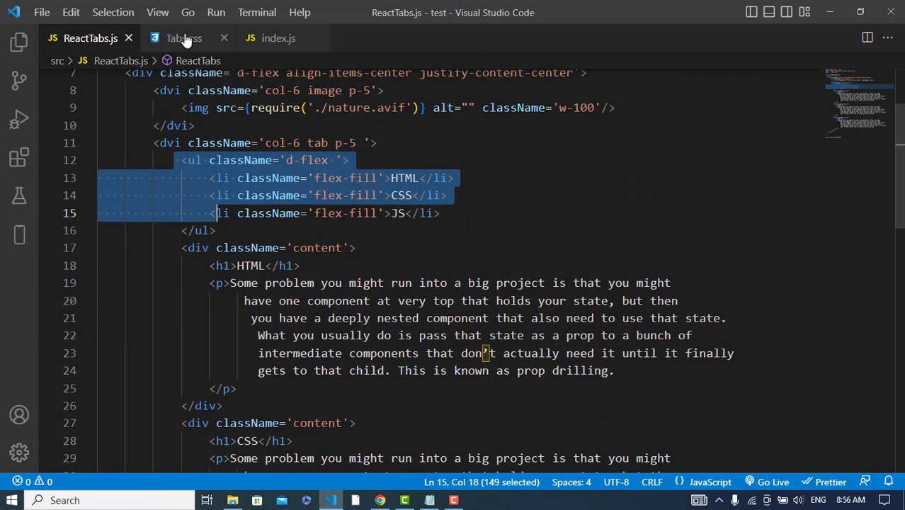
{"action": "left_click", "coordinate": [183, 38]}
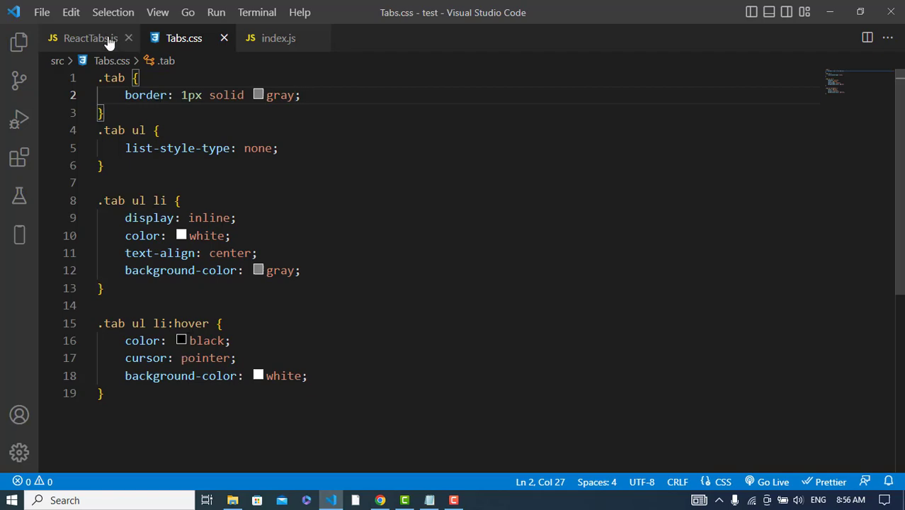
{"action": "left_click", "coordinate": [89, 38]}
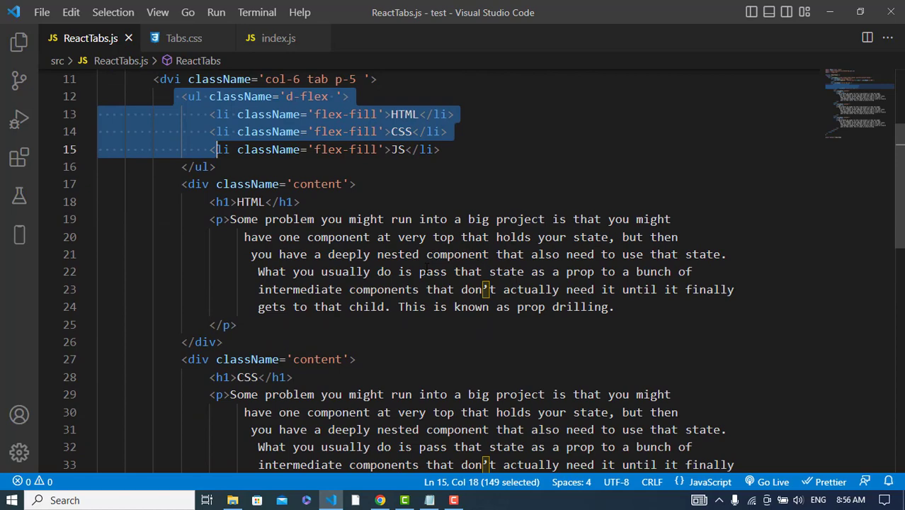
{"action": "left_click", "coordinate": [379, 500]}
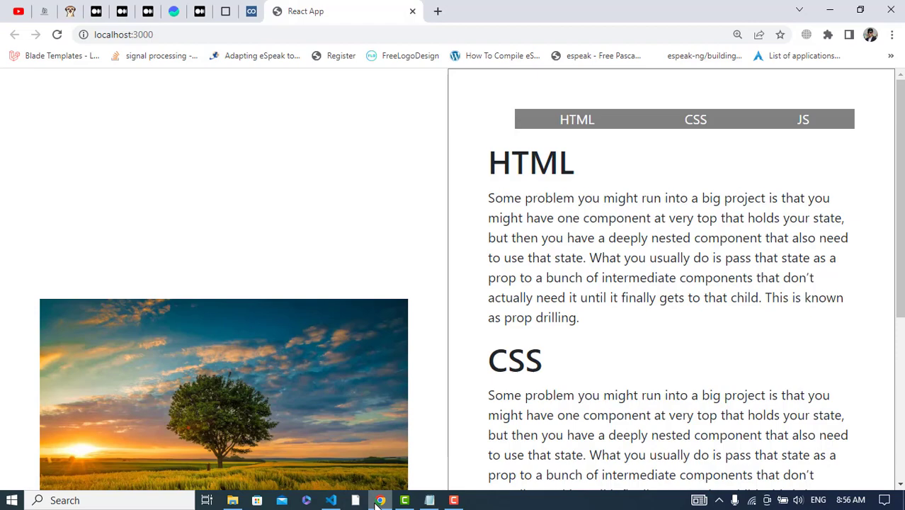
{"action": "scroll", "scroll_direction": "down", "scroll_amount": 3}
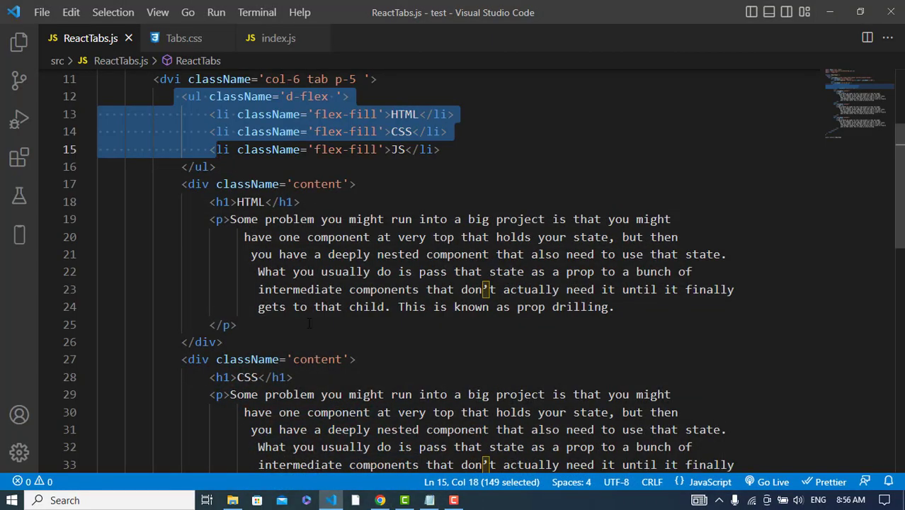
- Add a saved `.content { display: none }` rule at the end of Tabs.css
{"action": "double_click", "coordinate": [318, 184]}
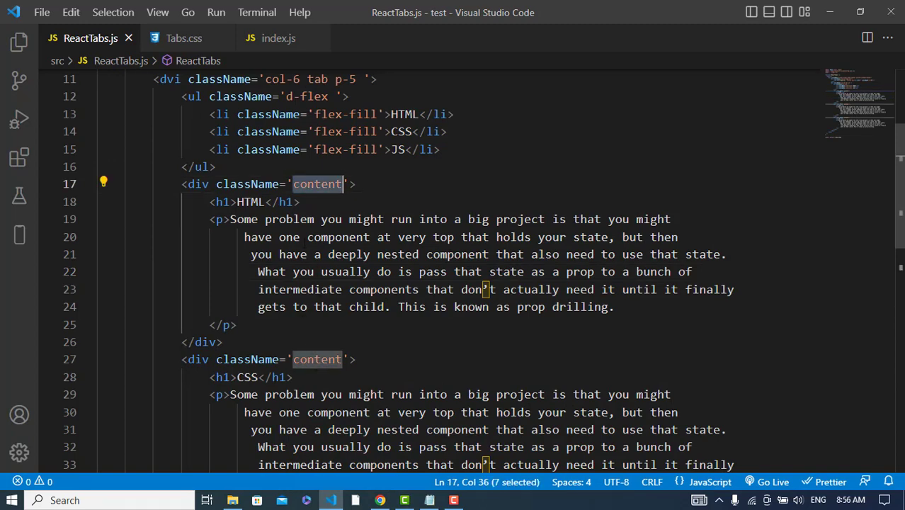
{"action": "left_click", "coordinate": [183, 38]}
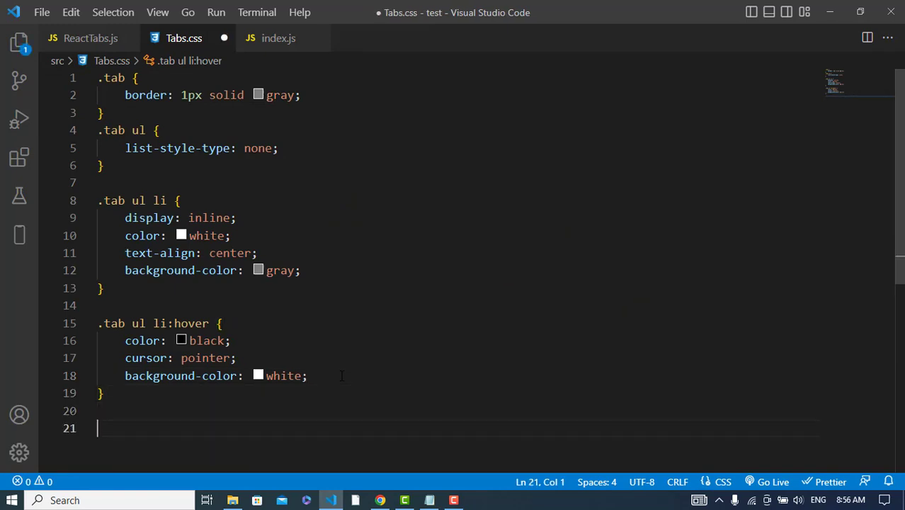
{"action": "type", "text": ".cont"}
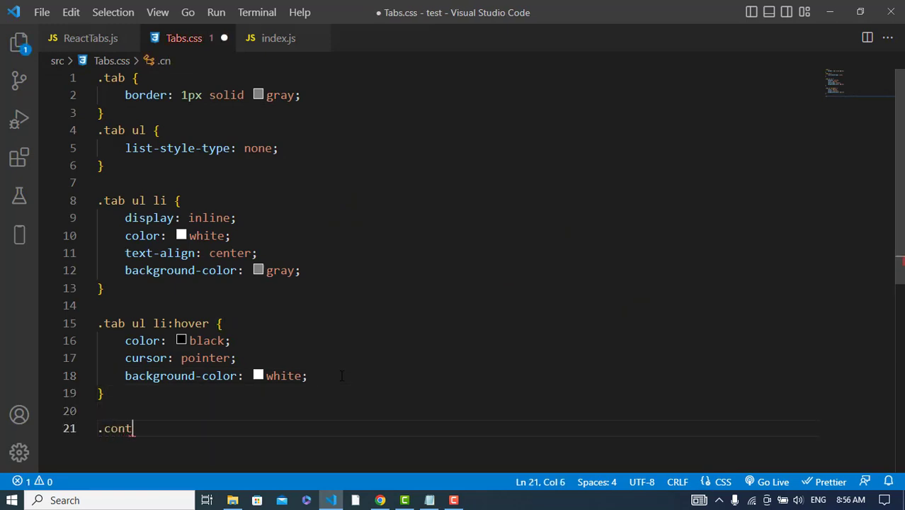
{"action": "type", "text": "ent {"}
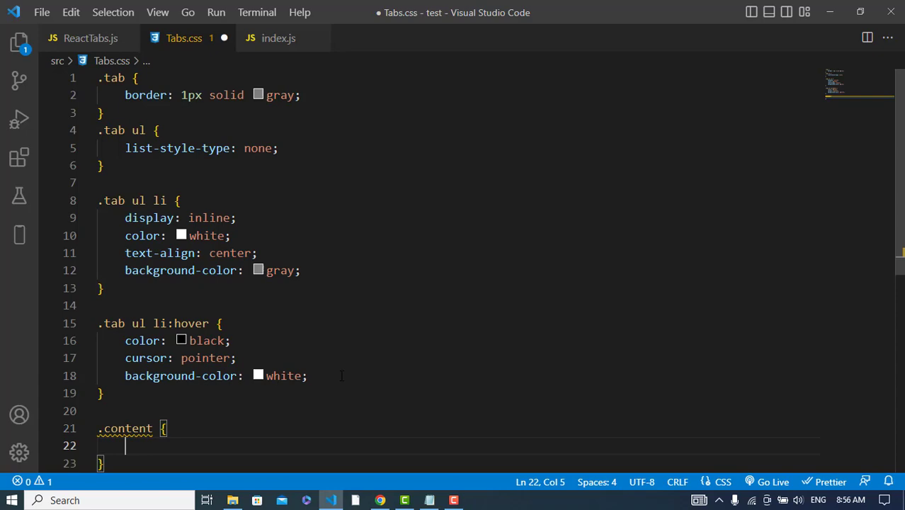
{"action": "type", "text": "display: none;"}
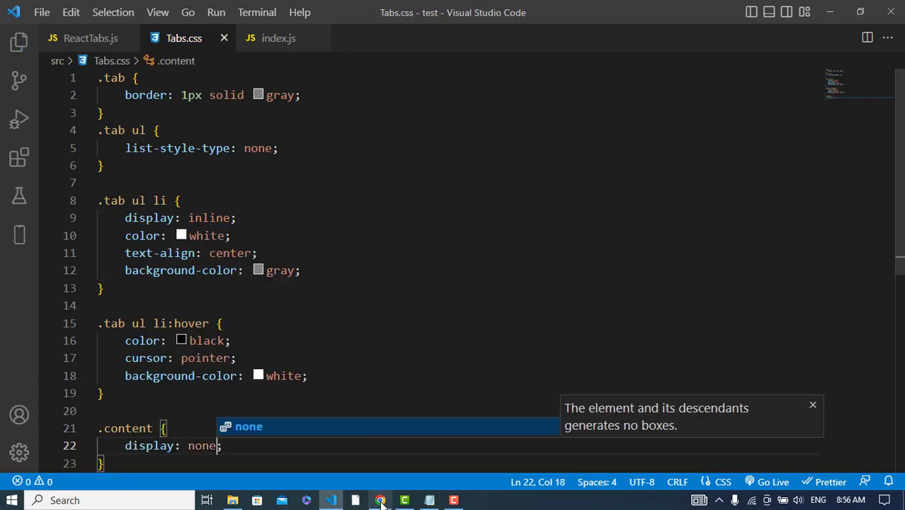
{"action": "left_click", "coordinate": [380, 500]}
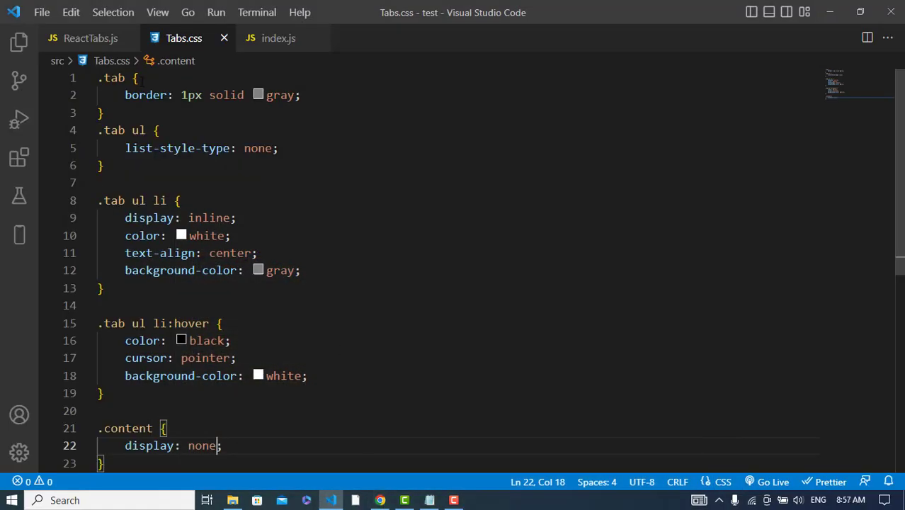
{"action": "left_click", "coordinate": [90, 37]}
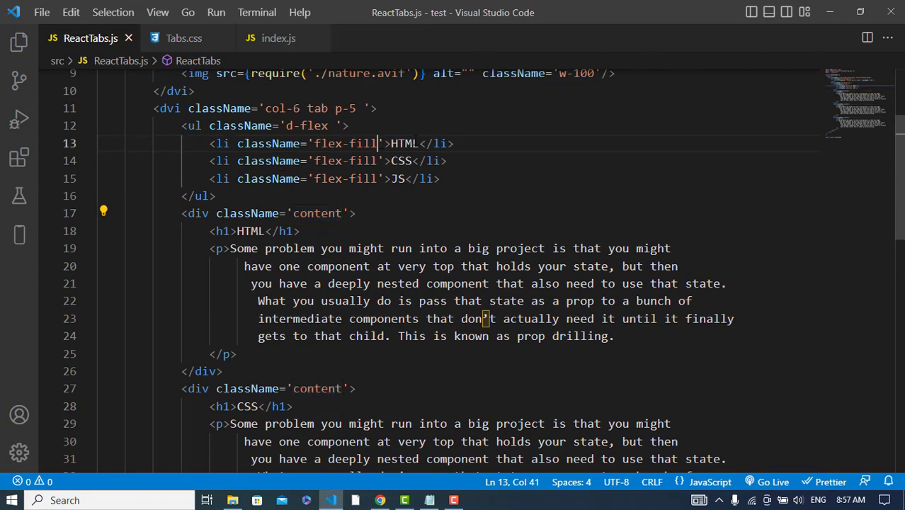
- Add onClick={()=>updateToggle(n)} to the list items: 1 for HTML, 2 for CSS, 3 for JS
{"action": "type", "text": "oncl"}
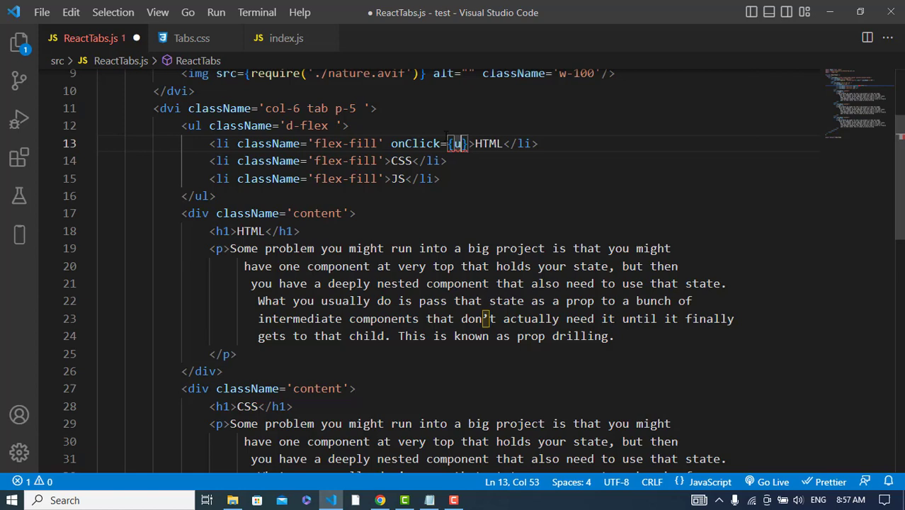
{"action": "type", "text": "updateTo"}
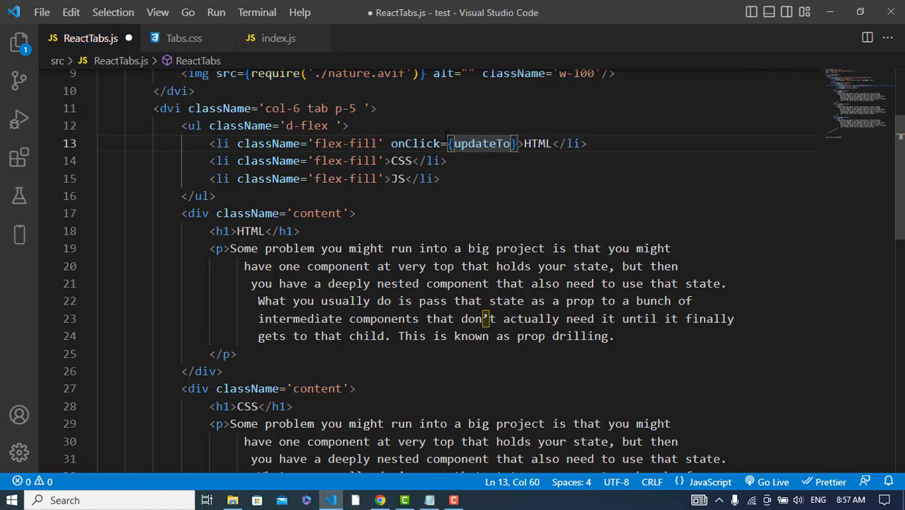
{"action": "type", "text": "ggle"}
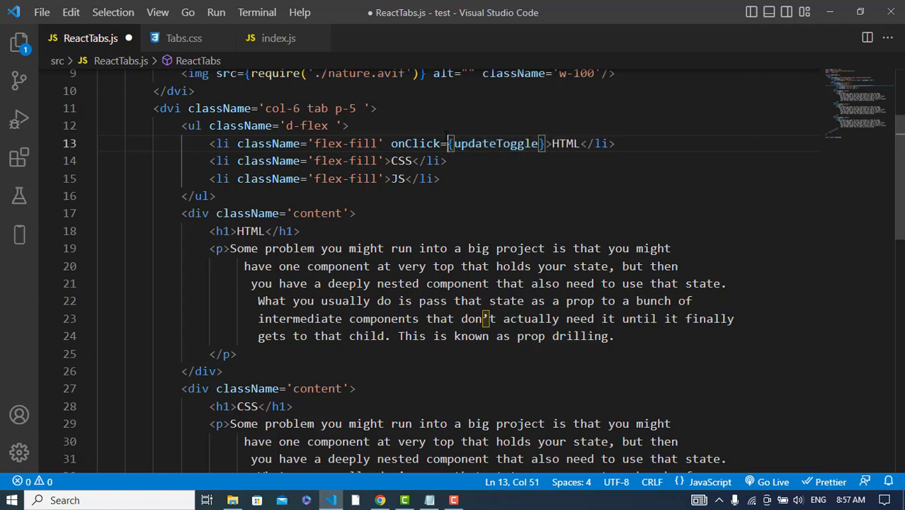
{"action": "type", "text": "()"}
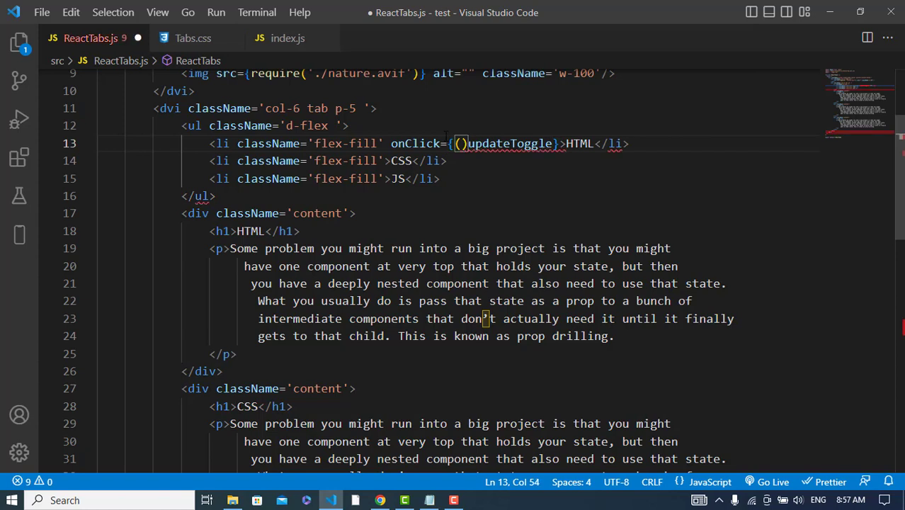
{"action": "type", "text": "=>"}
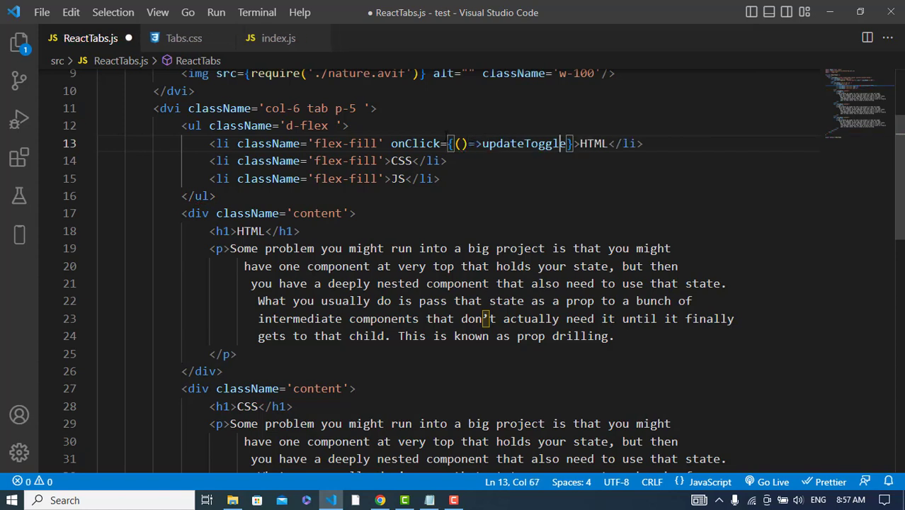
{"action": "type", "text": "()"}
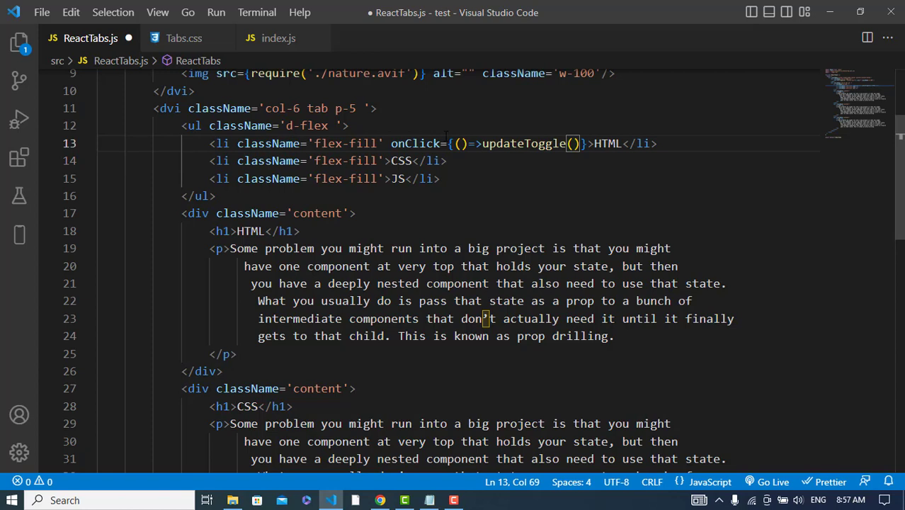
{"action": "type", "text": "1"}
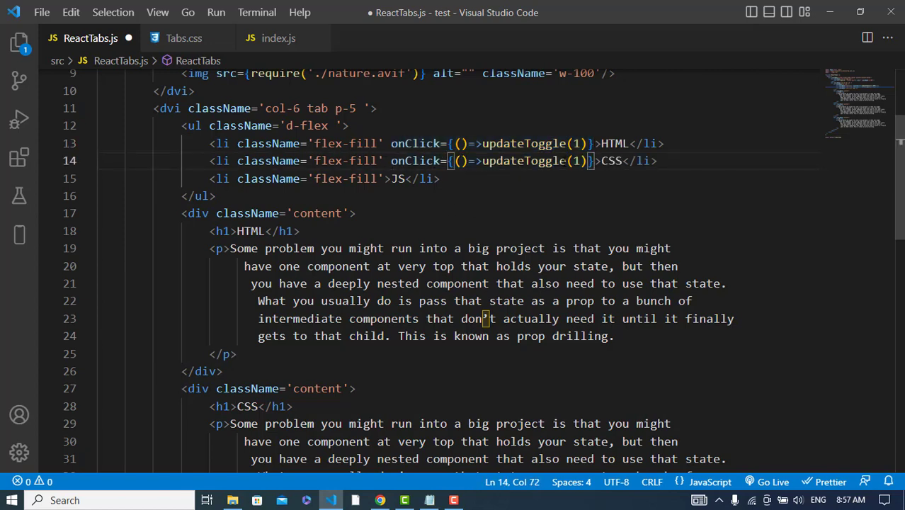
{"action": "type", "text": "2"}
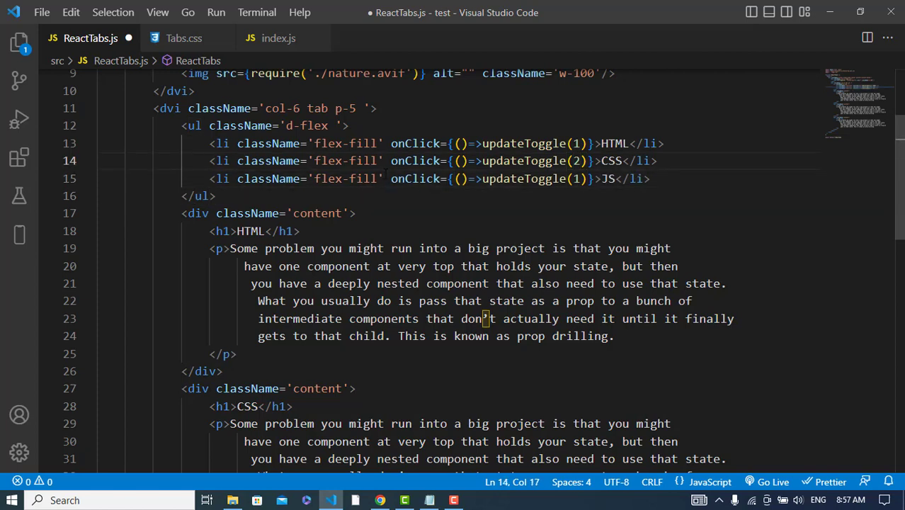
{"action": "left_click", "coordinate": [639, 179]}
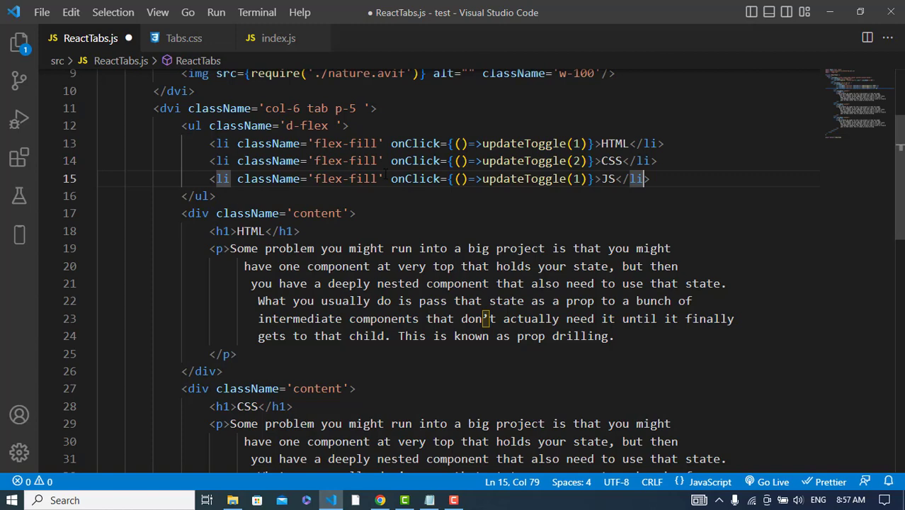
{"action": "type", "text": "3"}
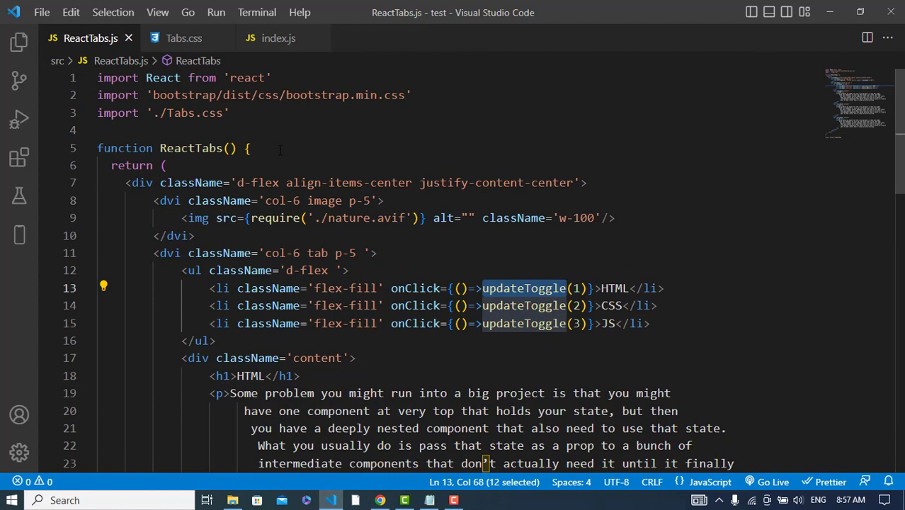
- Declare `const [toggle, setToggle] = useState(1)`, auto-importing useState from react
{"action": "key", "text": "Enter"}
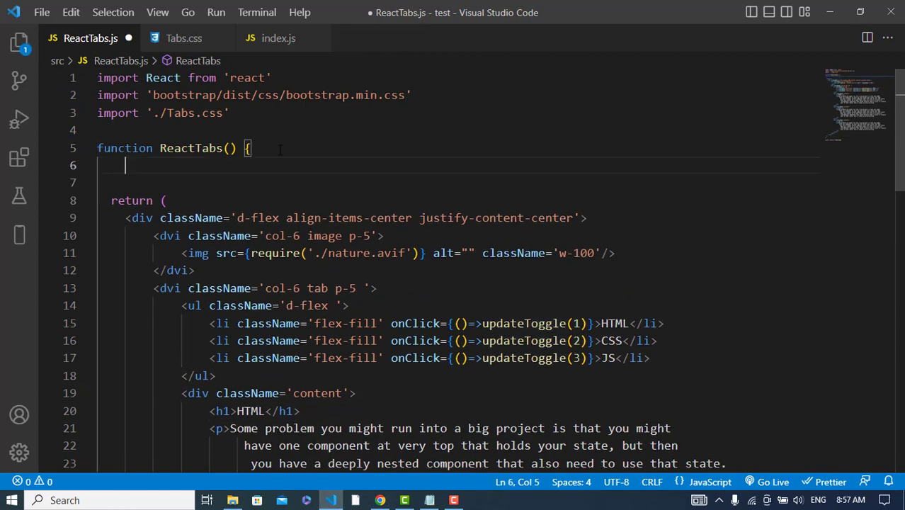
{"action": "type", "text": "const"}
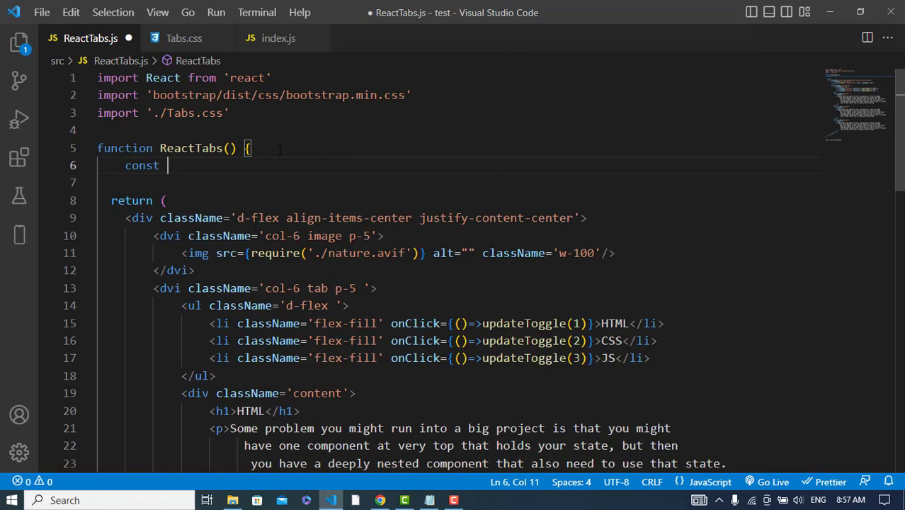
{"action": "type", "text": "[toggle]"}
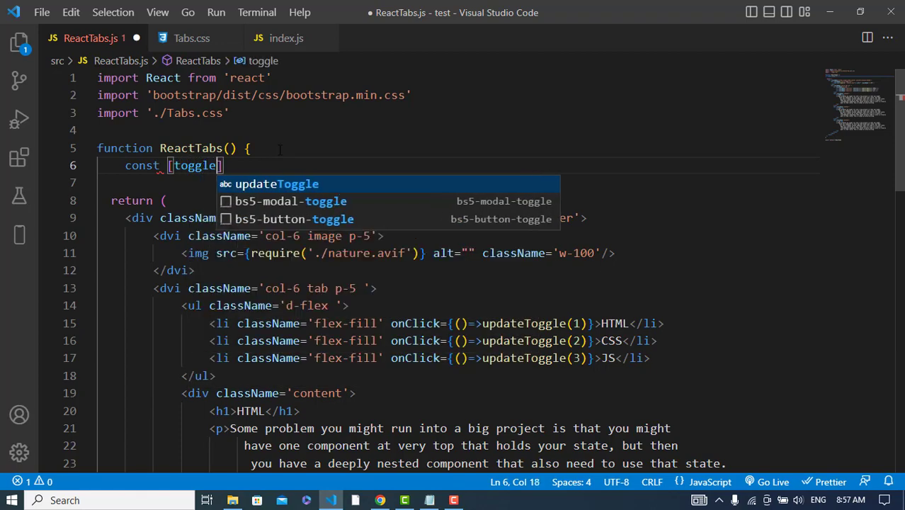
{"action": "type", "text": ", stToggle"}
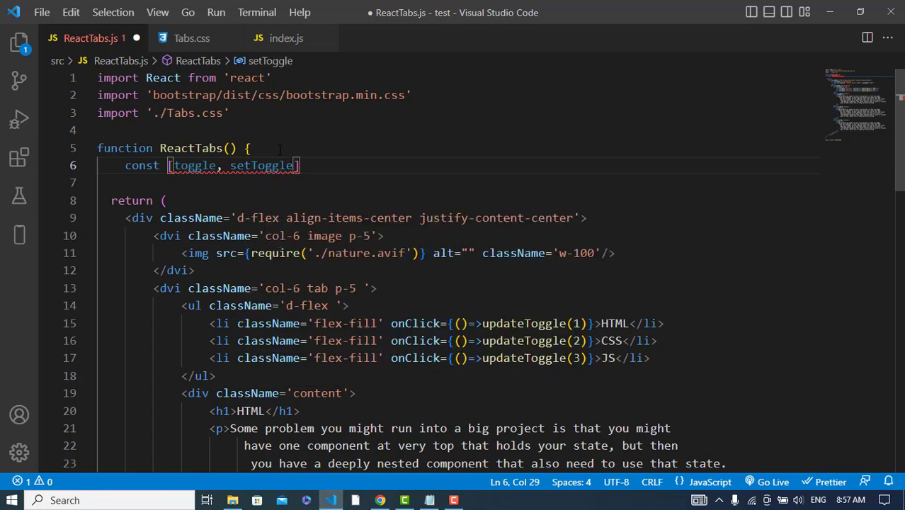
{"action": "type", "text": "= useS"}
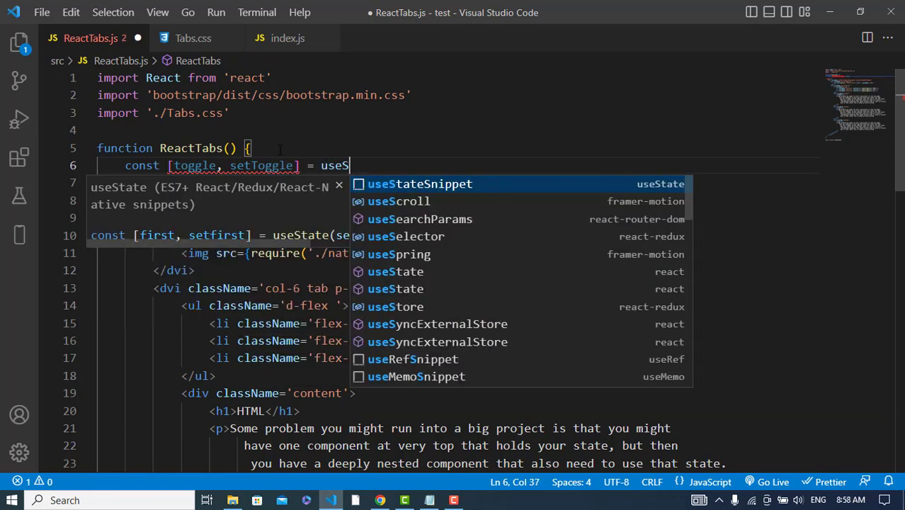
{"action": "left_click", "coordinate": [420, 184]}
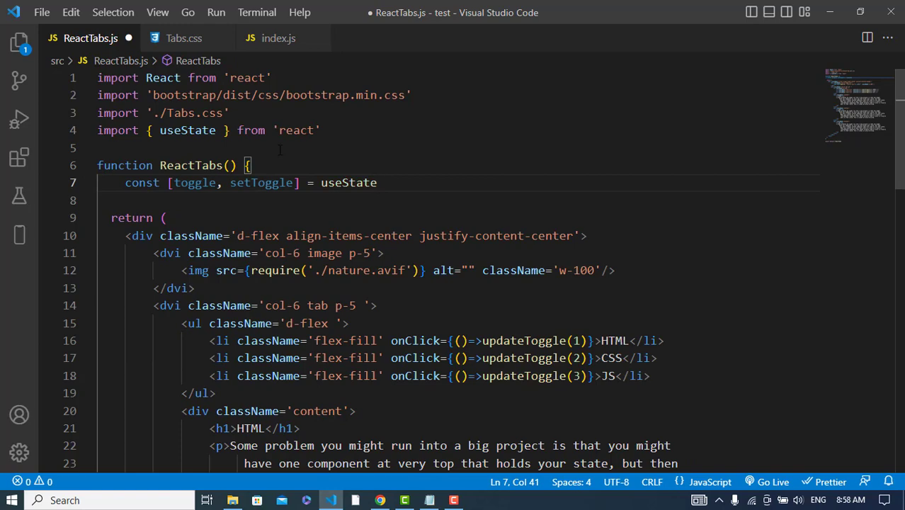
{"action": "type", "text": "(1)"}
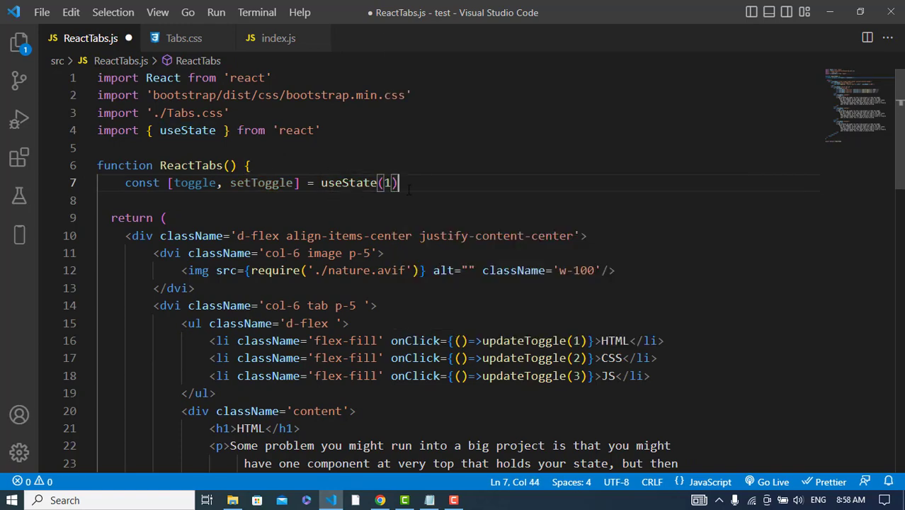
- Add `function updateToggle(id) { setToggle(id) }` below the useState line
{"action": "key", "text": "Enter"}
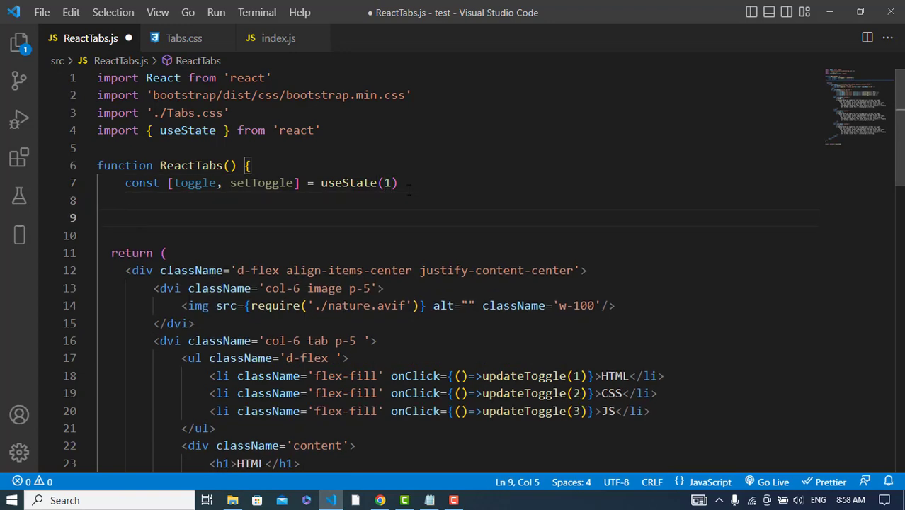
{"action": "type", "text": "function"}
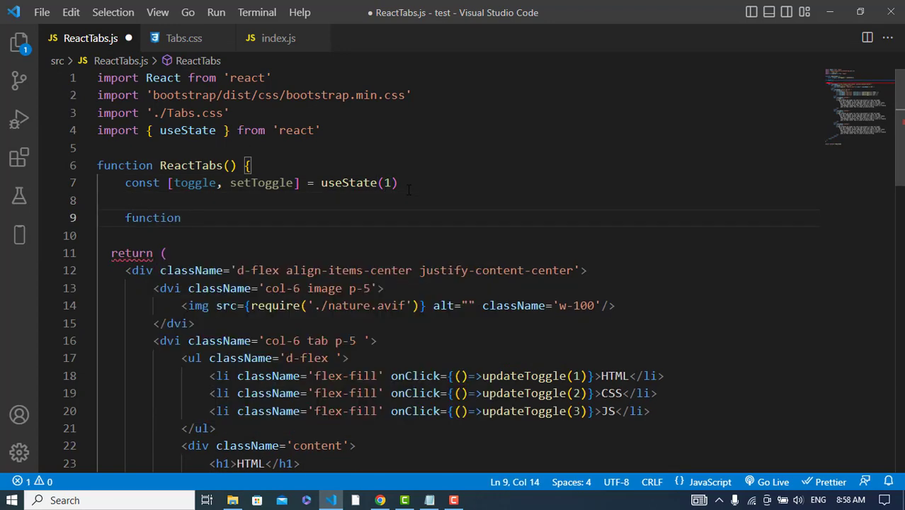
{"action": "type", "text": "updateToggle(id) {"}
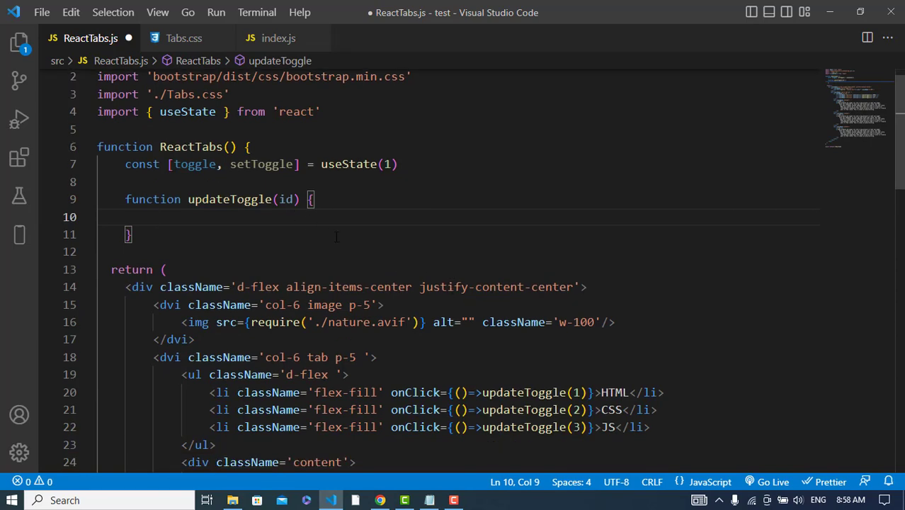
{"action": "type", "text": "setToggle("}
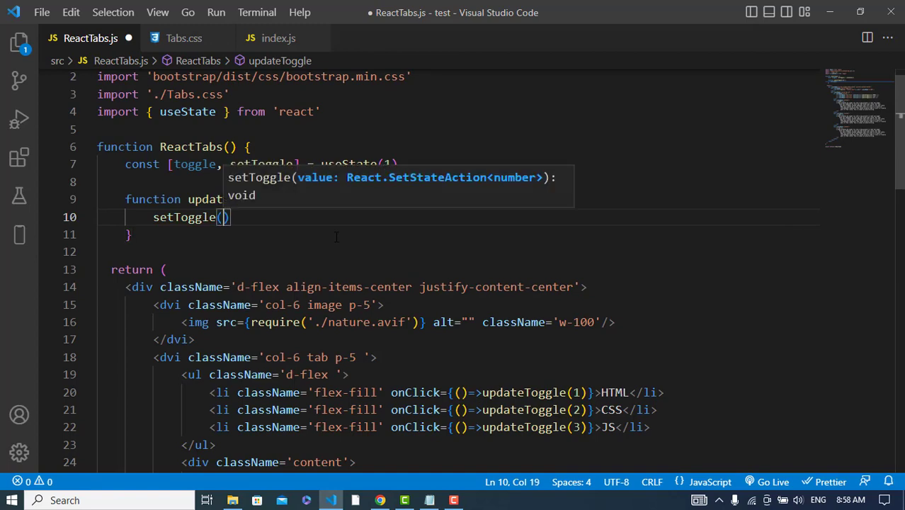
{"action": "type", "text": "id"}
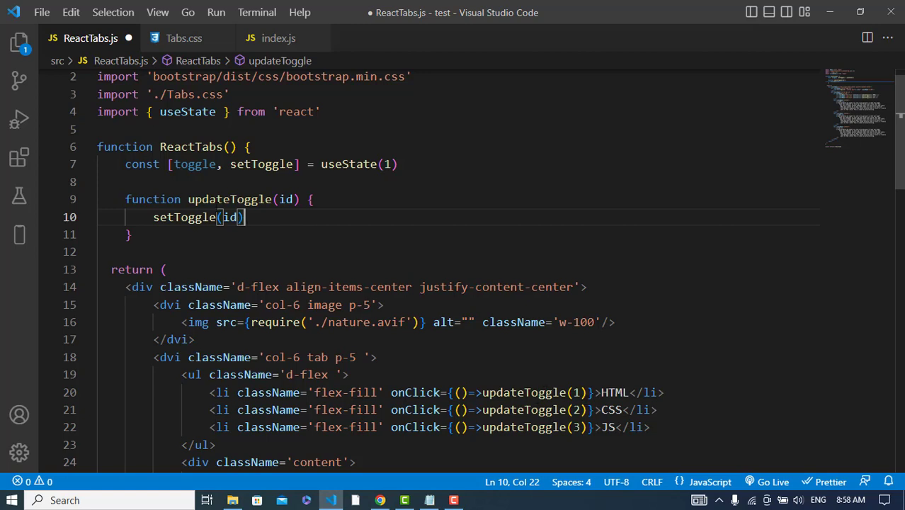
{"action": "double_click", "coordinate": [194, 163]}
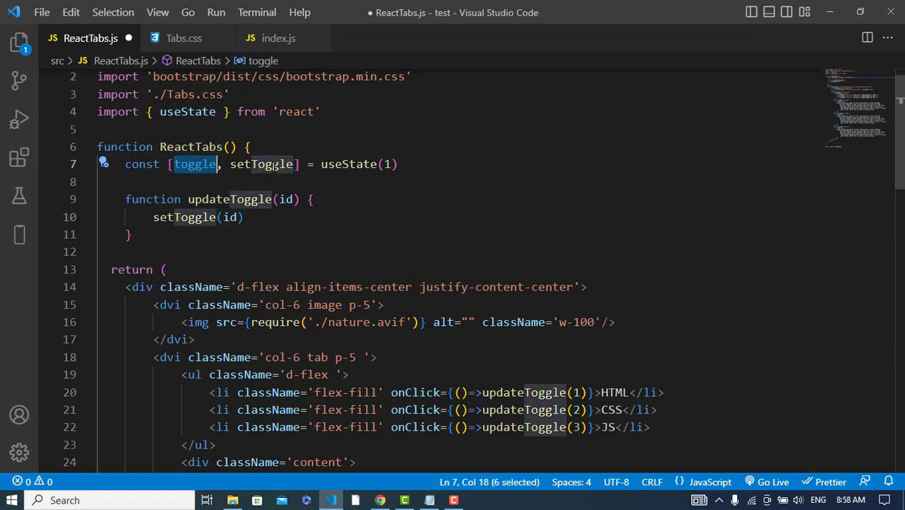
- Change the HTML div's className to {toggle === 1 ? "show-content" : "content"}
{"action": "scroll", "scroll_direction": "down", "scroll_amount": 3}
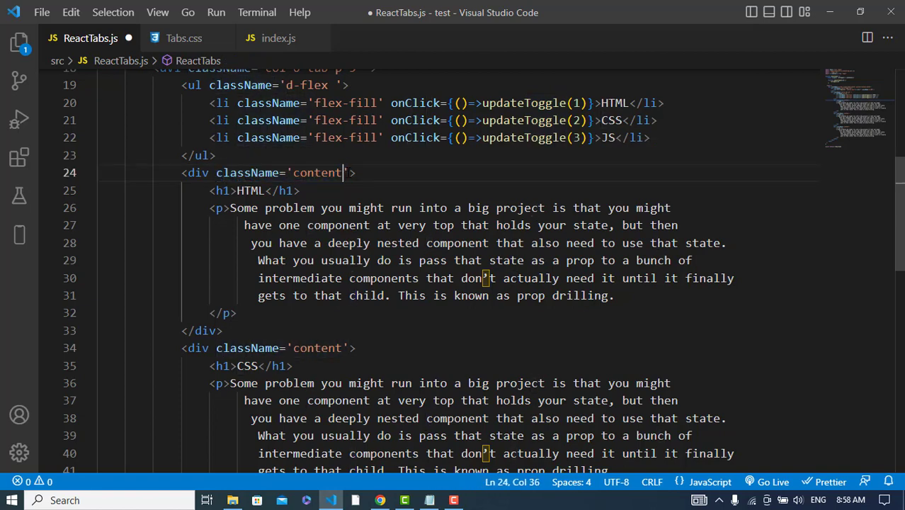
{"action": "key", "text": "BackSpace"}
{"action": "type", "text": "{"}
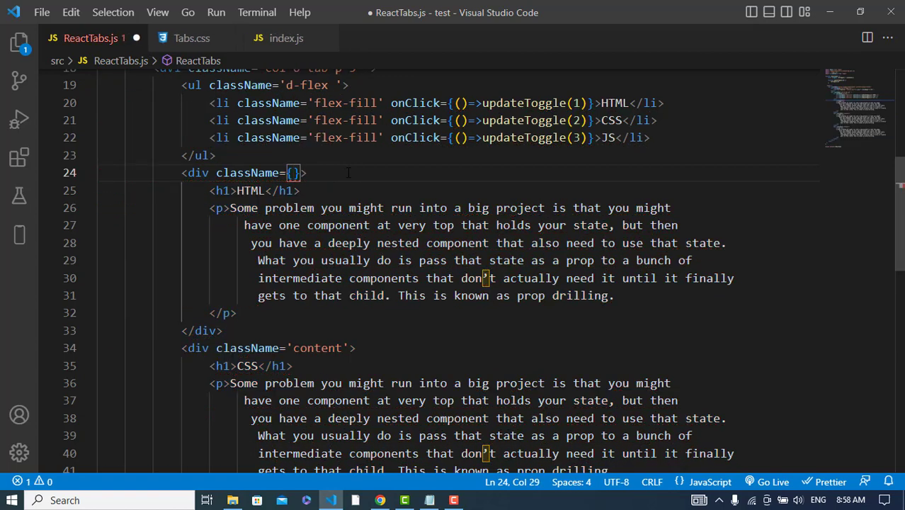
{"action": "type", "text": "toggle === 1"}
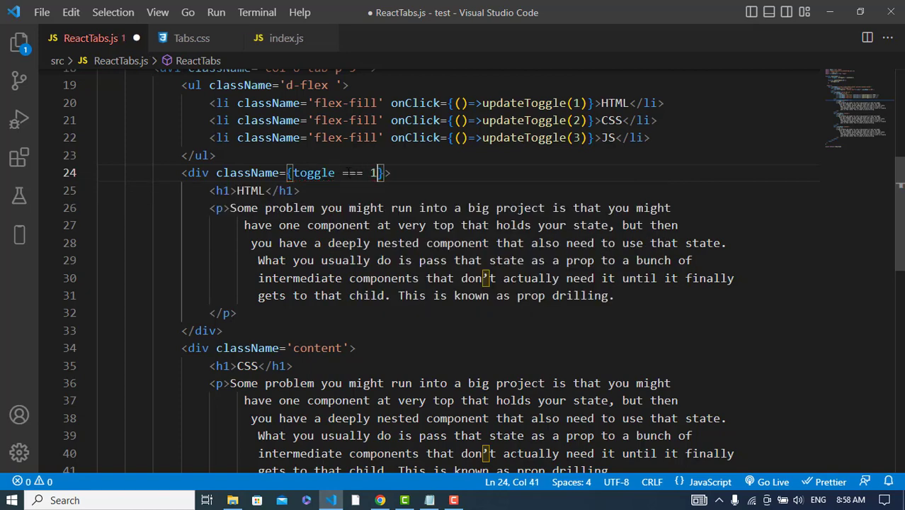
{"action": "type", "text": "? \"ta\""}
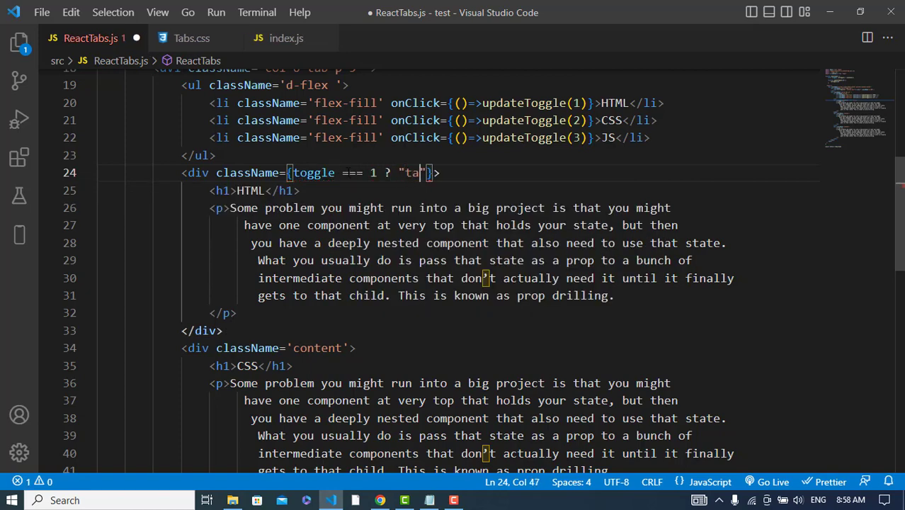
{"action": "type", "text": "b"}
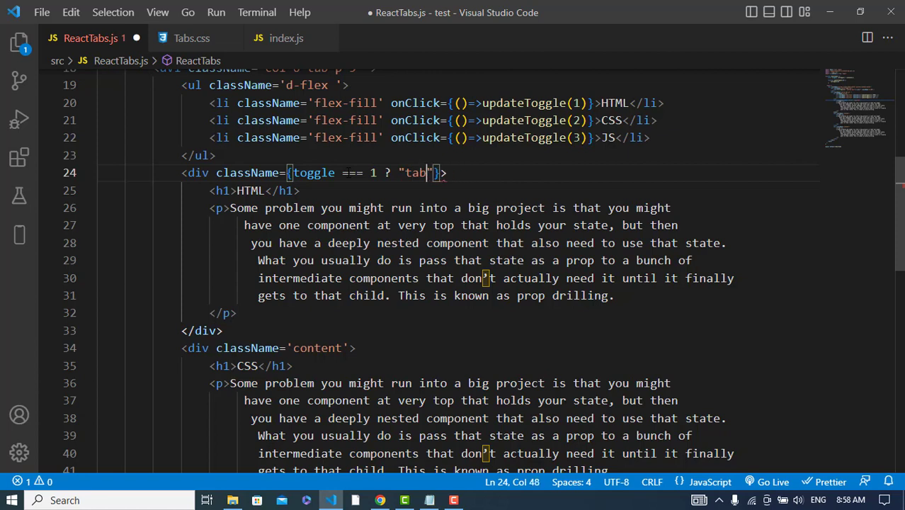
{"action": "type", "text": "show-"}
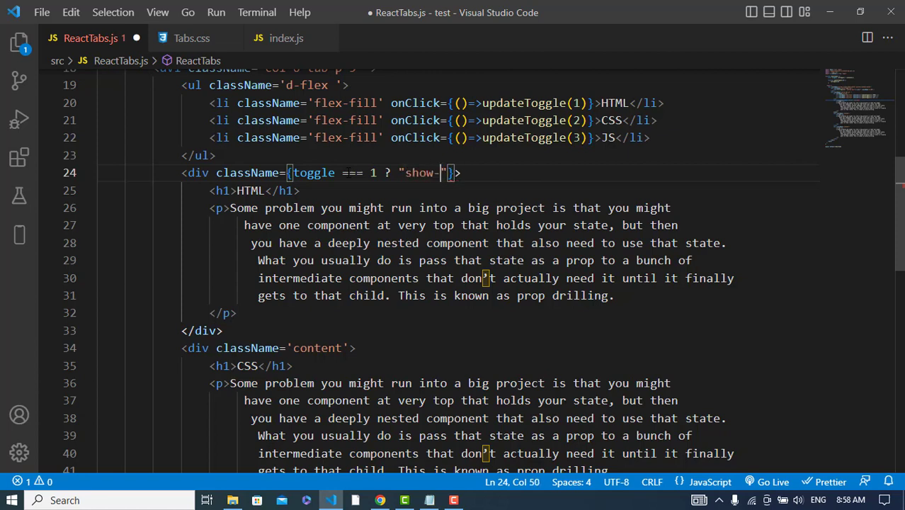
{"action": "type", "text": "content"}
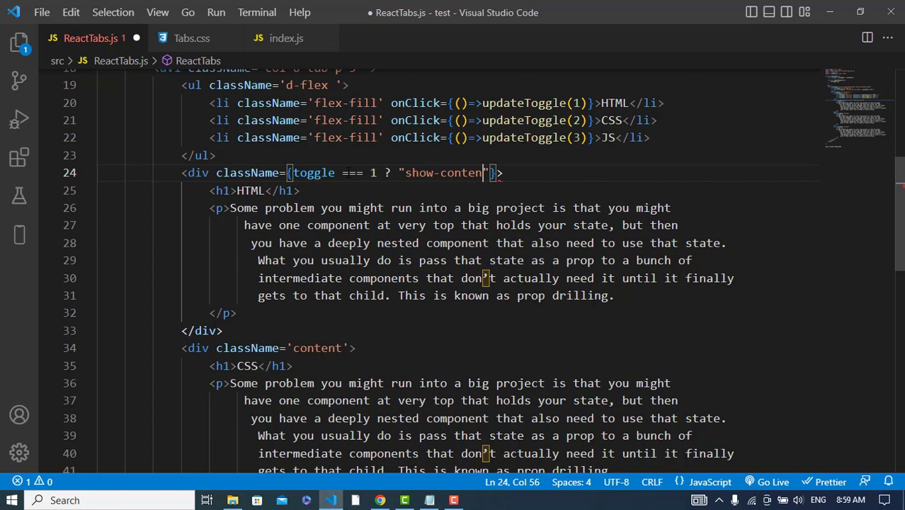
{"action": "type", "text": ": \"content"}
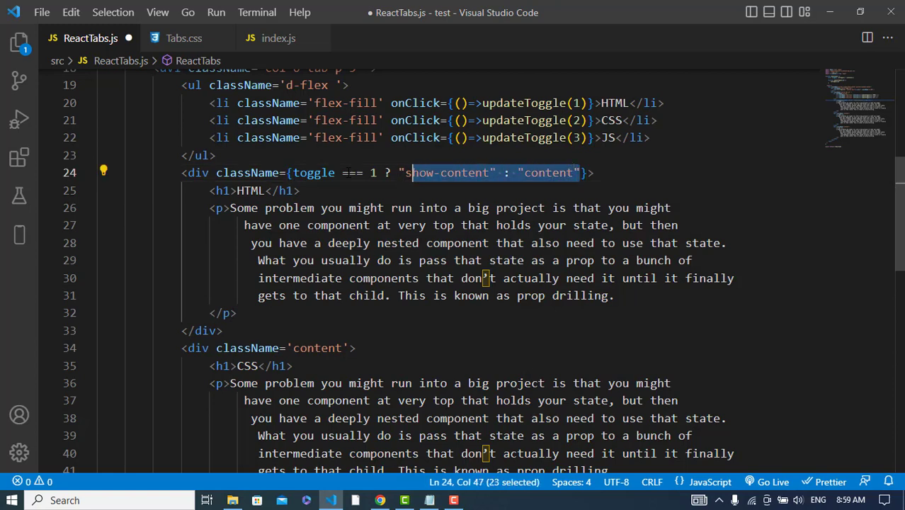
- Copy the toggle ternary className expression into the CSS and JS content divs
{"action": "left_click_drag", "start_coordinate": [410, 173], "coordinate": [216, 173]}
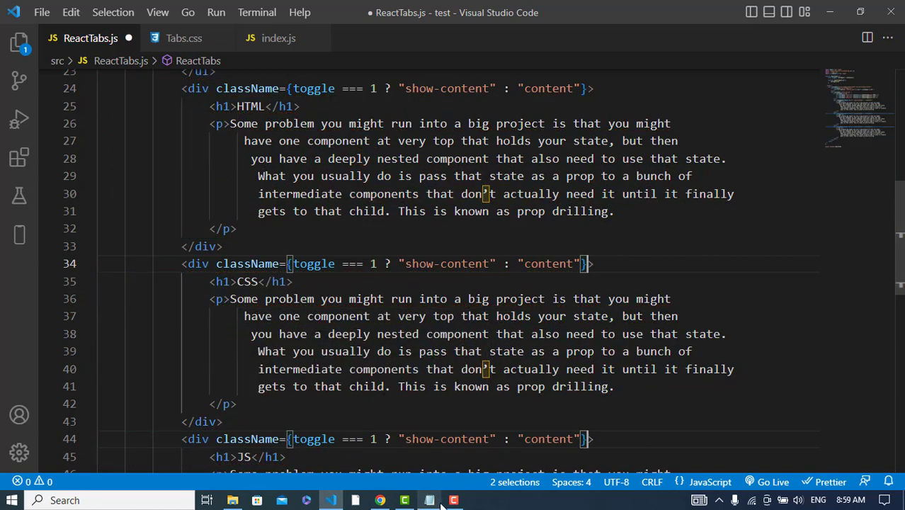
{"action": "scroll", "scroll_direction": "down", "scroll_amount": 3}
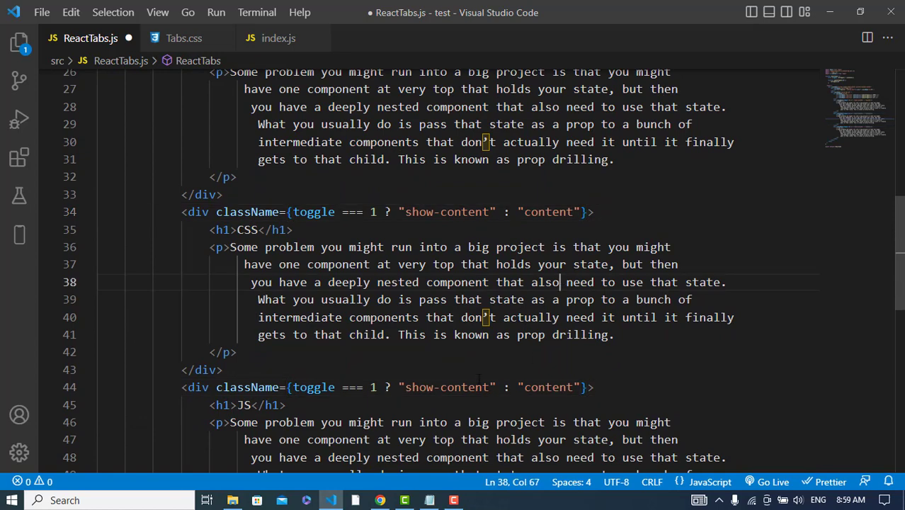
{"action": "double_click", "coordinate": [446, 387]}
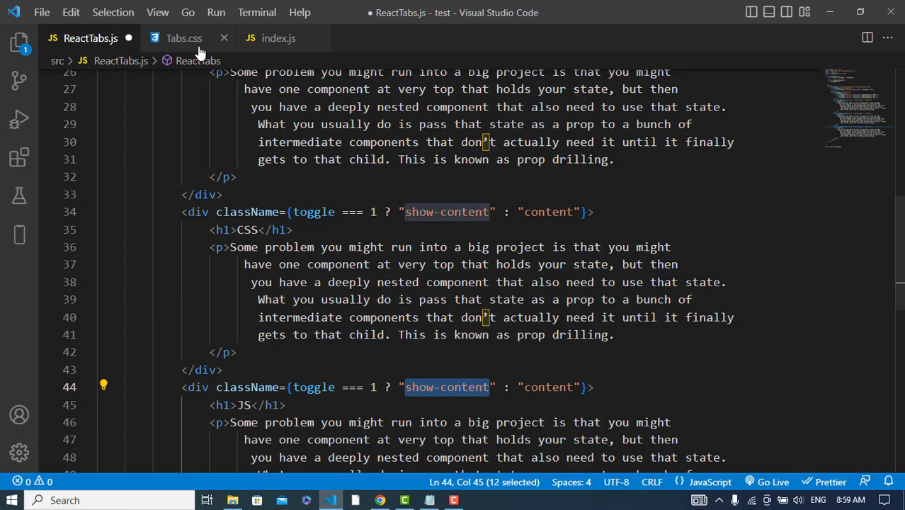
- Add a `.show-content { display: block; }` rule below .content in Tabs.css
{"action": "left_click", "coordinate": [184, 38]}
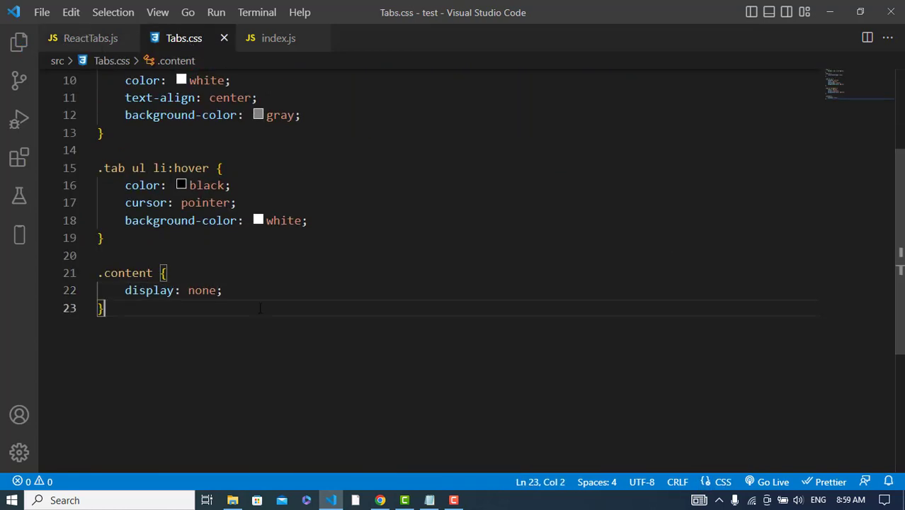
{"action": "type", "text": ".show-"}
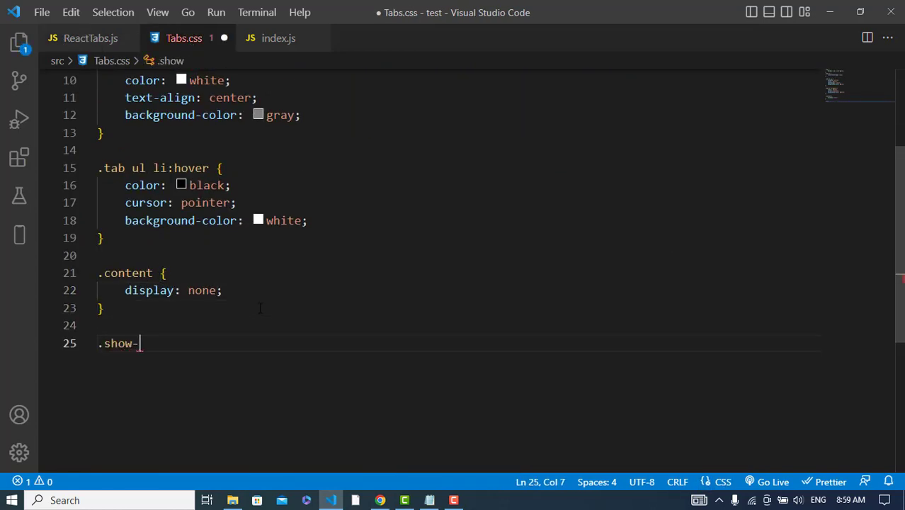
{"action": "type", "text": "content {"}
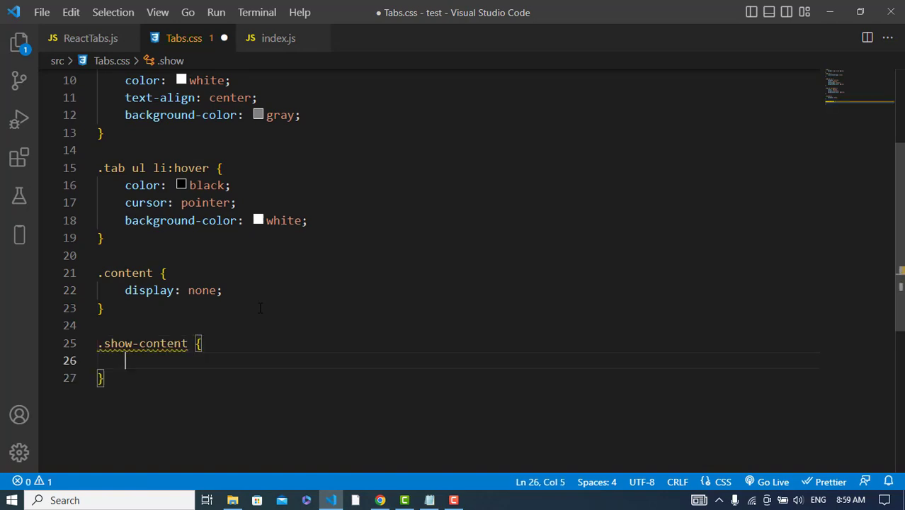
{"action": "type", "text": "display: inline;"}
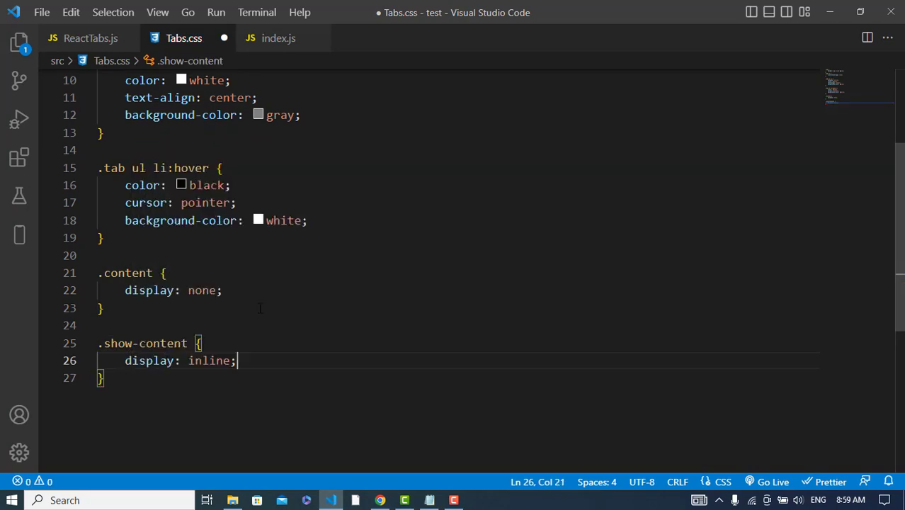
{"action": "type", "text": "blo"}
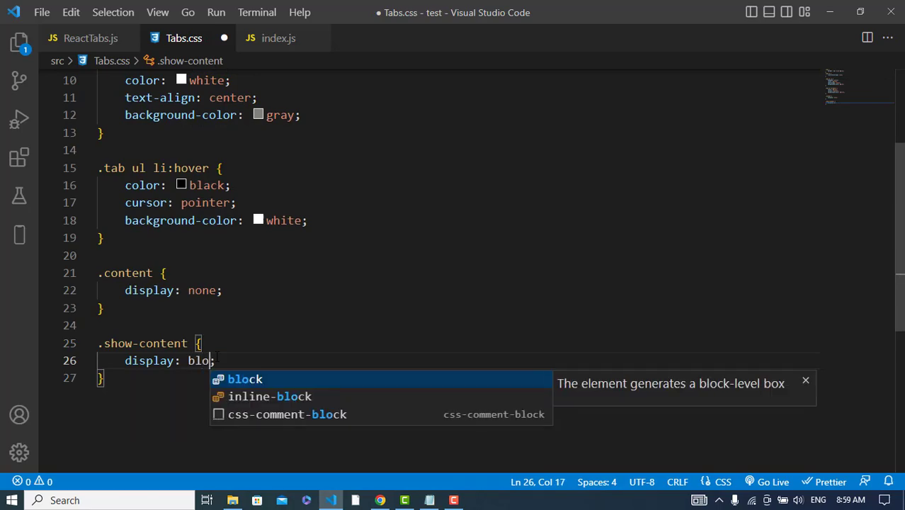
{"action": "key", "text": "Tab"}
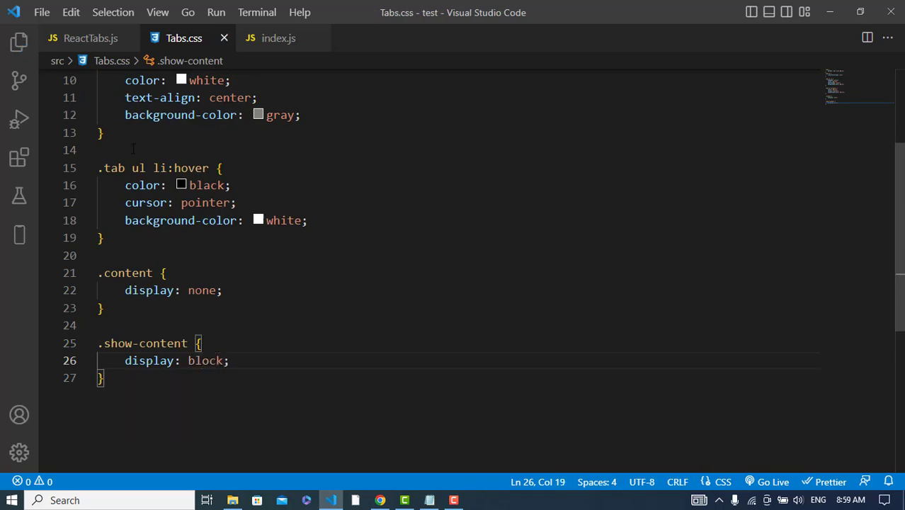
- Change the CSS content div's condition in ReactTabs.js to toggle === 2 and save
{"action": "left_click", "coordinate": [90, 37]}
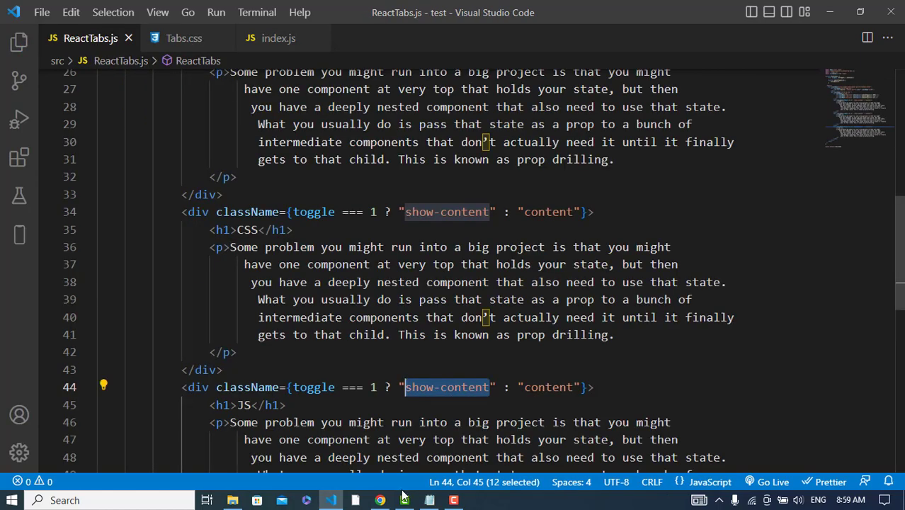
{"action": "left_click", "coordinate": [380, 499]}
{"action": "type", "text": "2"}
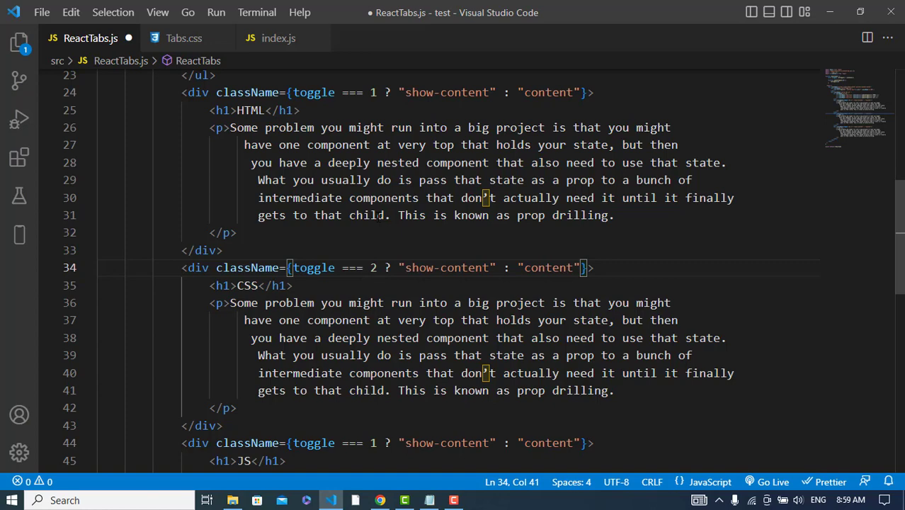
{"action": "scroll", "scroll_direction": "down", "scroll_amount": 3}
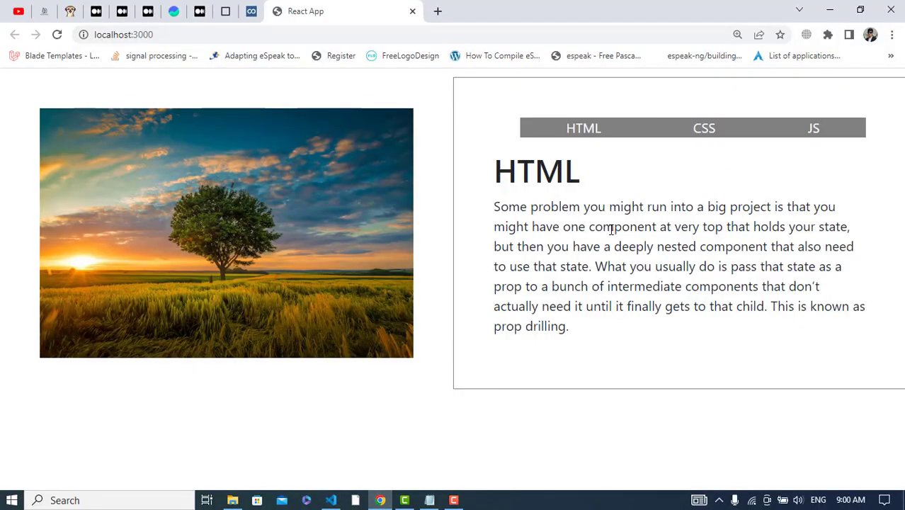
- On localhost:3000, click CSS, JS, HTML, then CSS again to check the content switches
{"action": "left_click", "coordinate": [704, 128]}
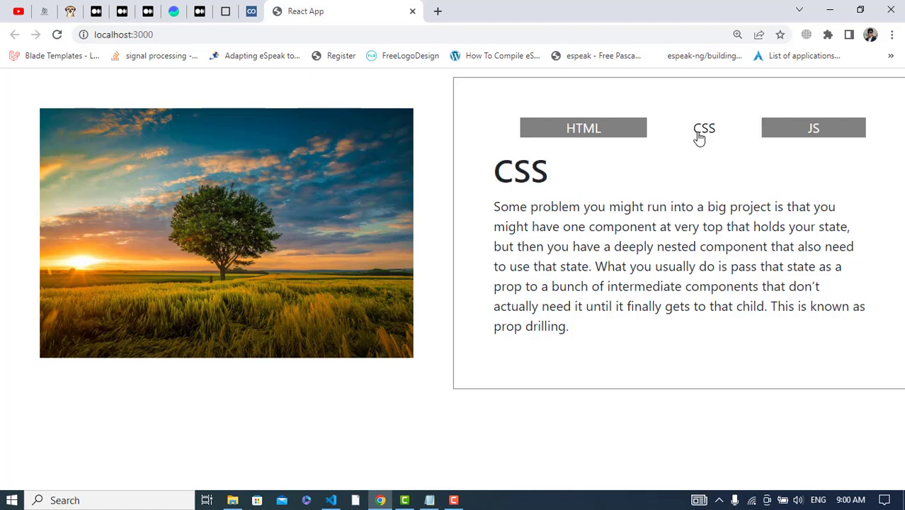
{"action": "left_click", "coordinate": [704, 128]}
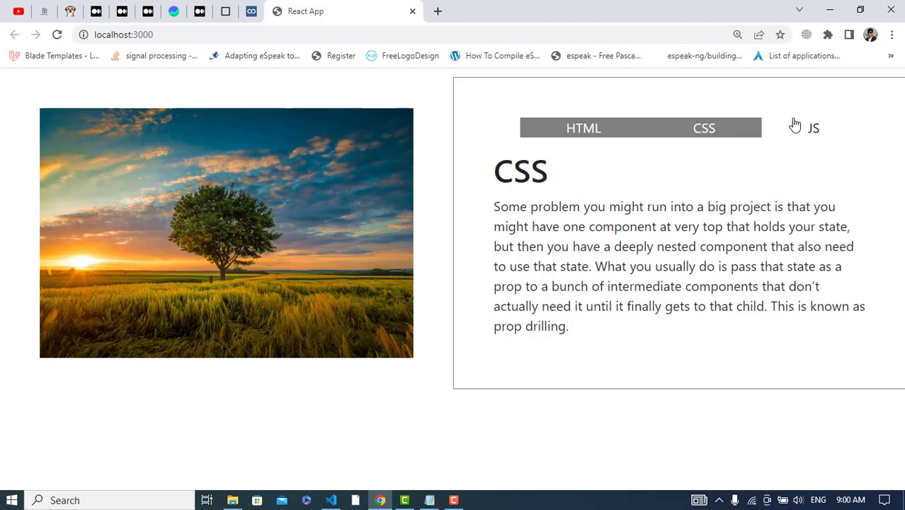
{"action": "left_click", "coordinate": [583, 127]}
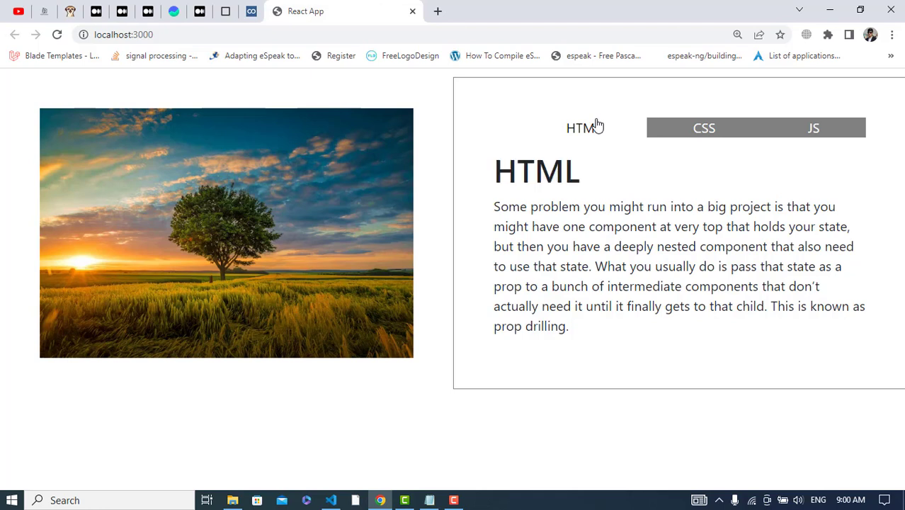
{"action": "left_click", "coordinate": [703, 128]}
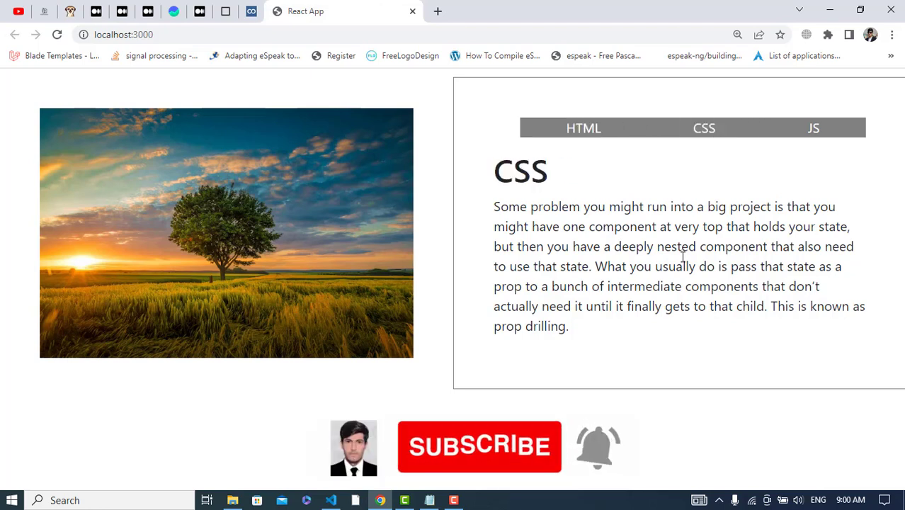